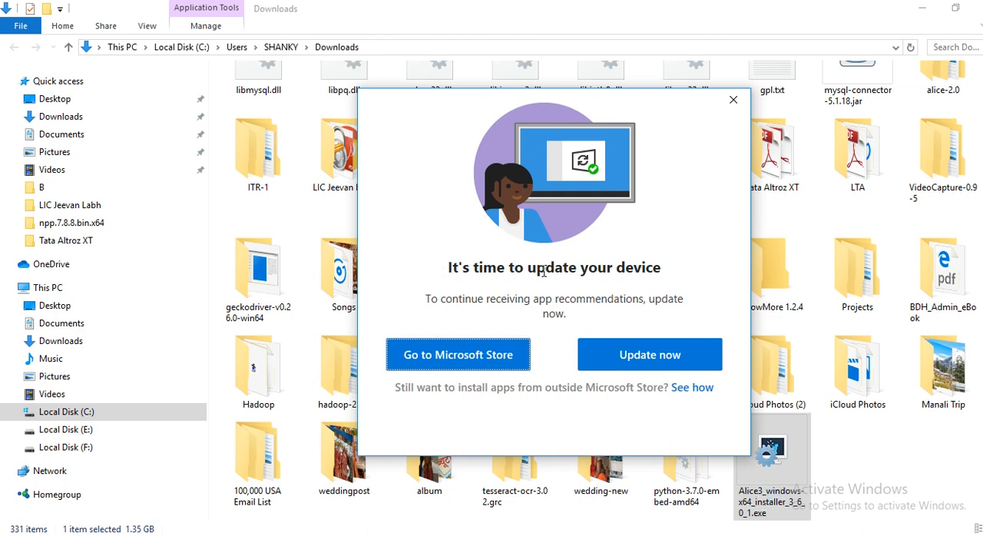
{"action": "mouse_move", "coordinate": [560, 230]}
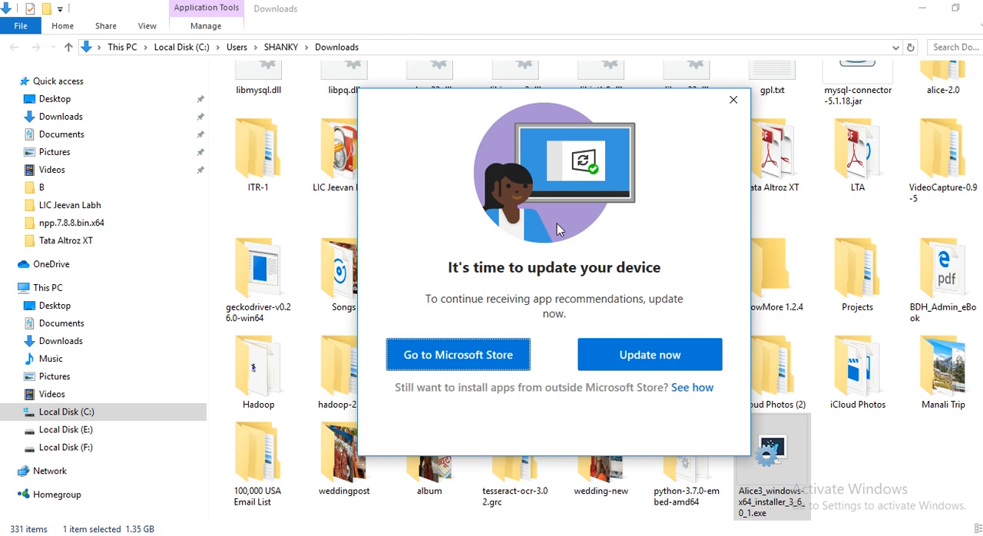
{"action": "mouse_move", "coordinate": [518, 296]}
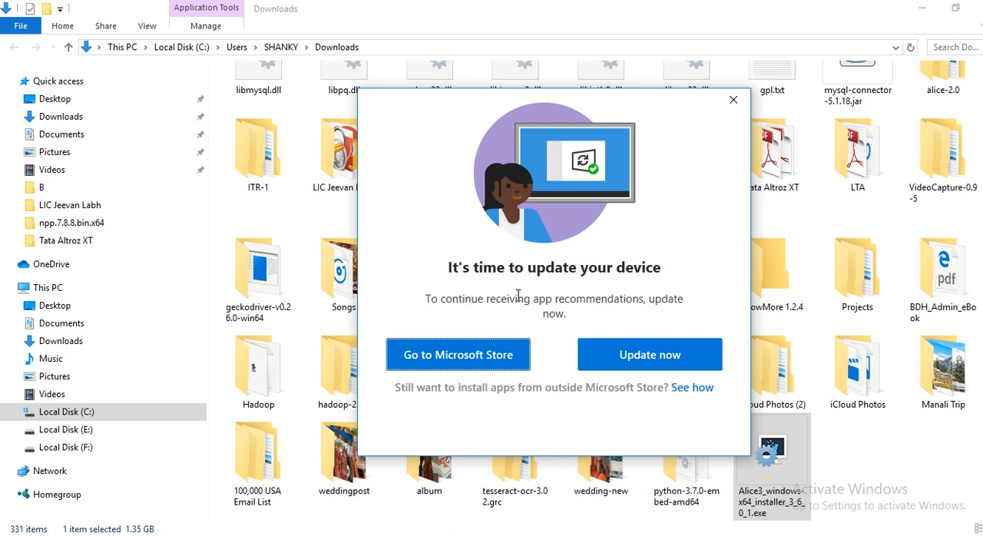
{"action": "mouse_move", "coordinate": [629, 269]}
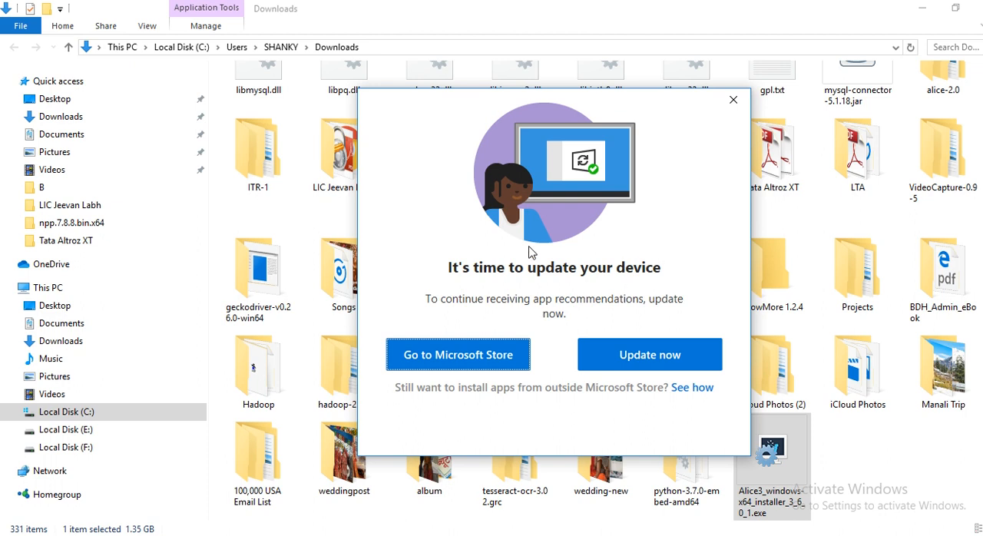
{"action": "mouse_move", "coordinate": [650, 343]}
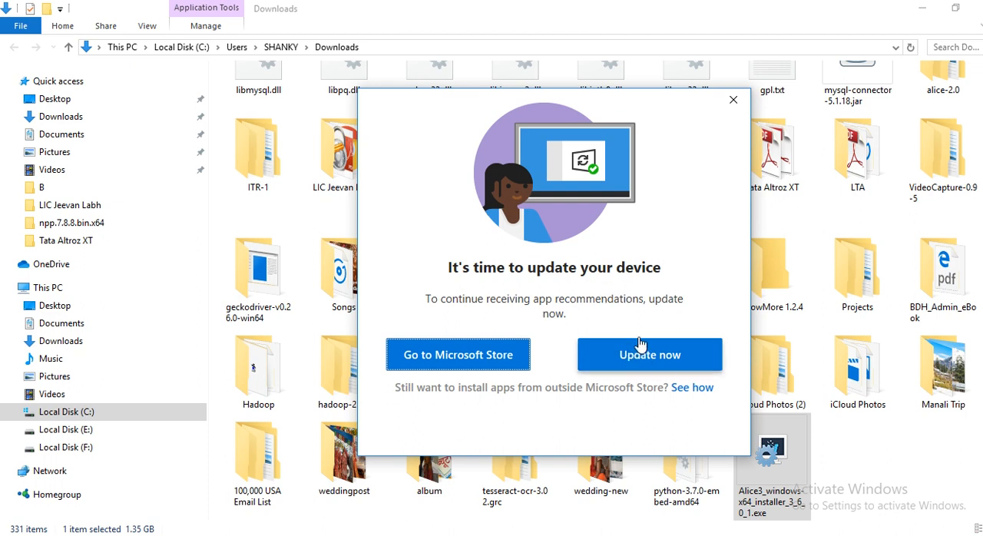
{"action": "mouse_move", "coordinate": [598, 376]}
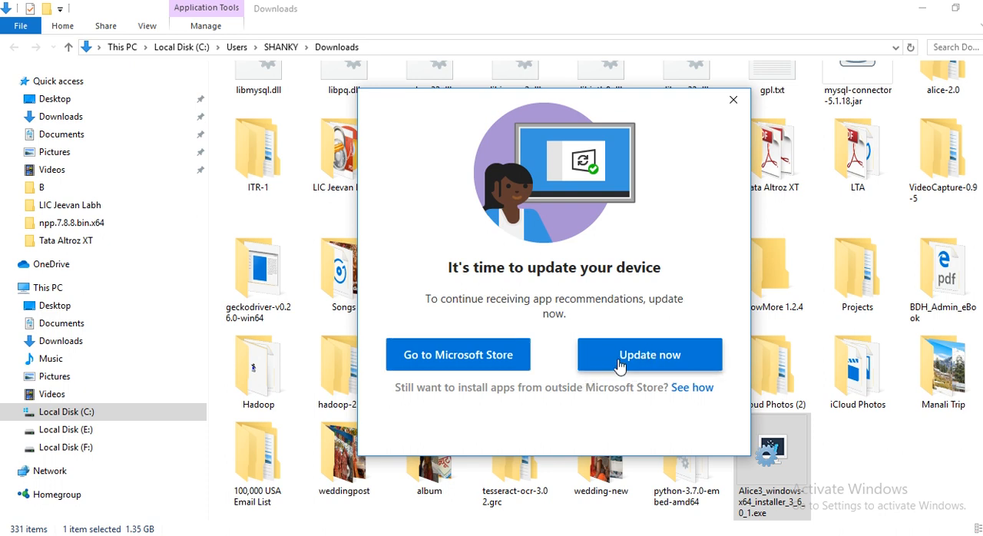
Step: Open Windows Update from the dialog and confirm the device reports it is up to date
{"action": "left_click", "coordinate": [650, 355]}
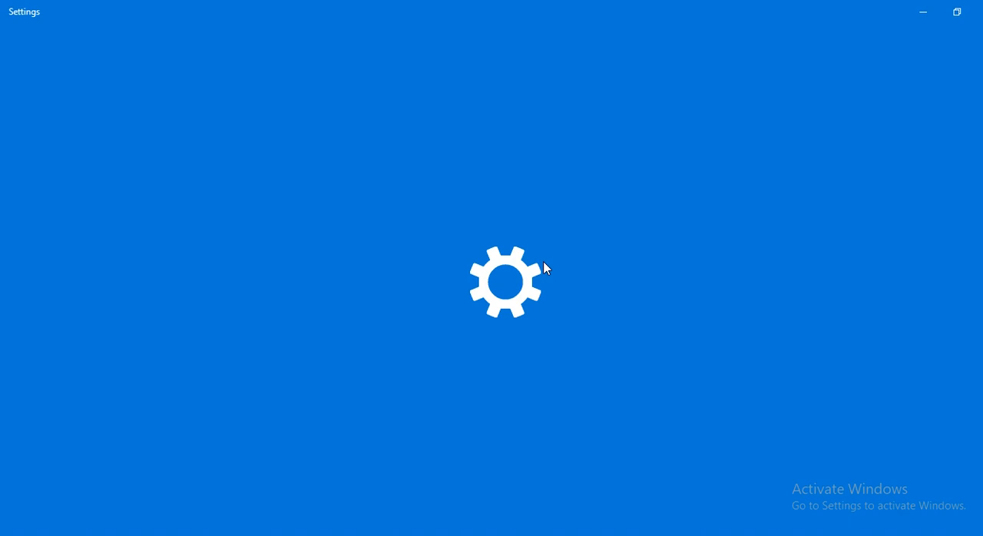
{"action": "mouse_move", "coordinate": [361, 268]}
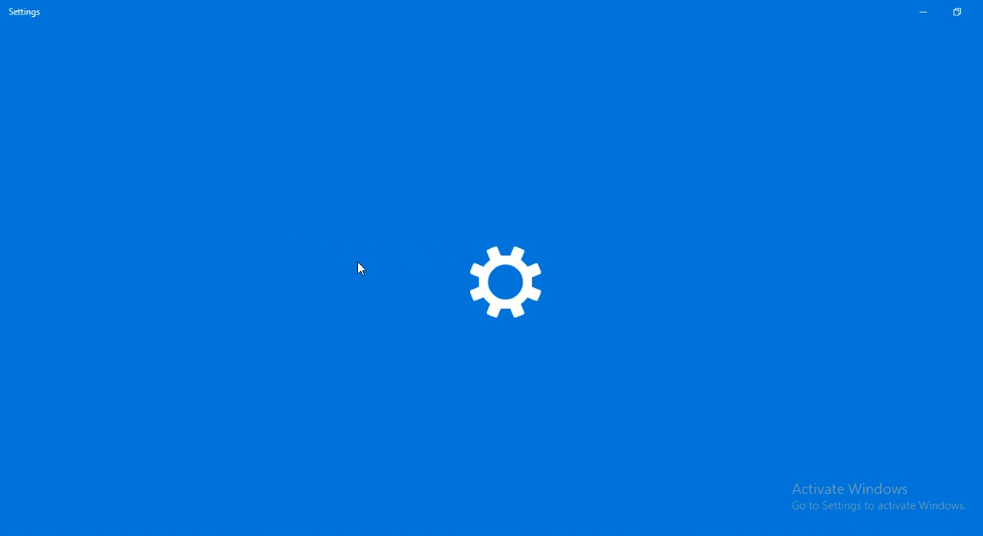
{"action": "mouse_move", "coordinate": [268, 240]}
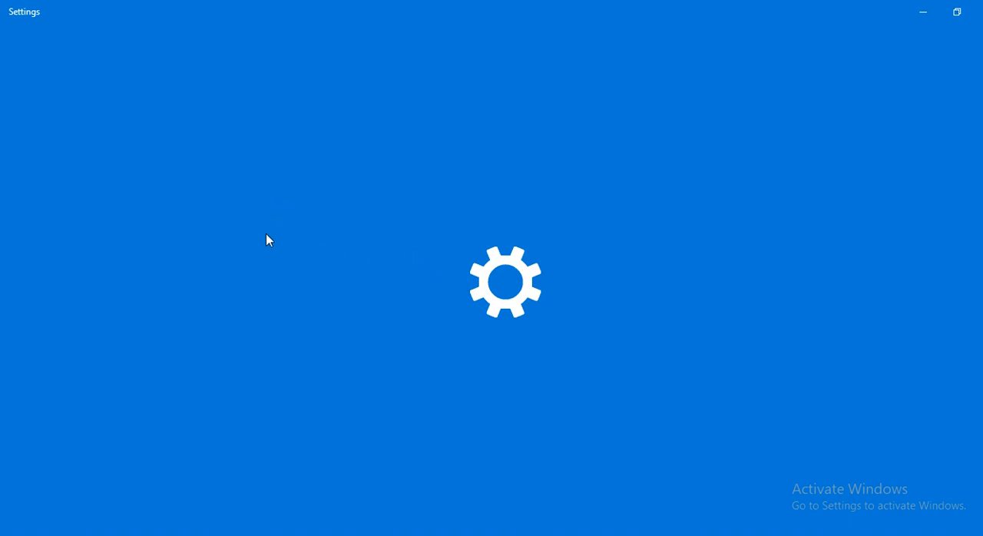
{"action": "mouse_move", "coordinate": [408, 306]}
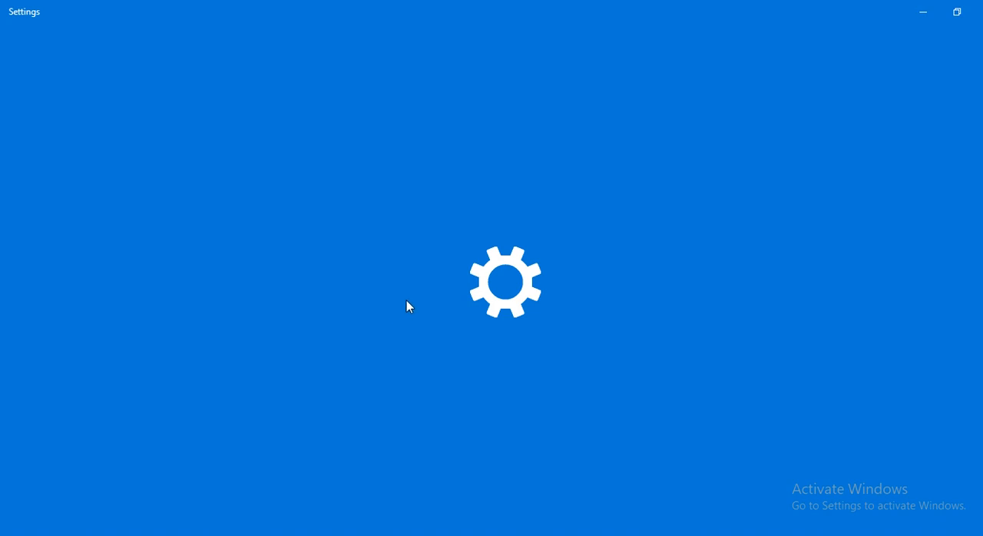
{"action": "mouse_move", "coordinate": [389, 247]}
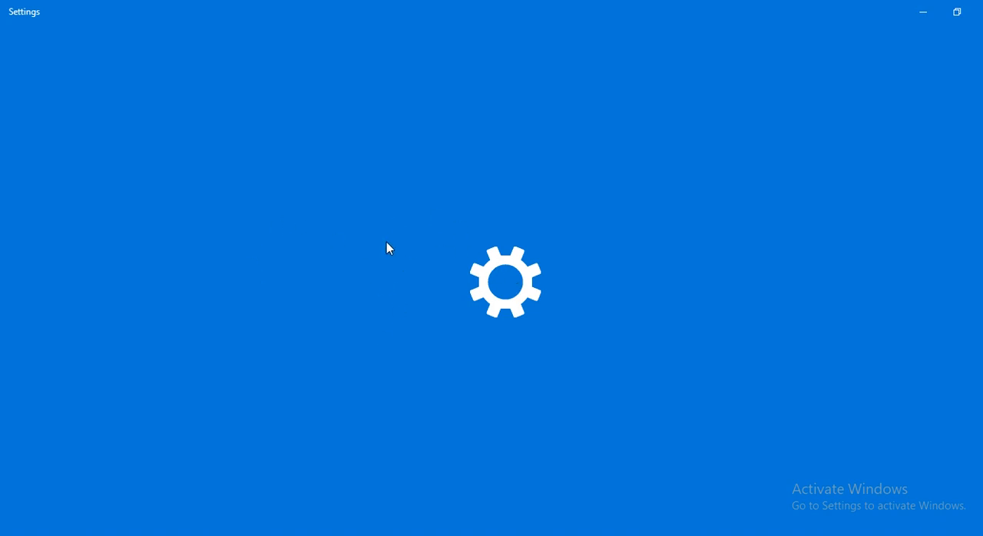
{"action": "mouse_move", "coordinate": [400, 258]}
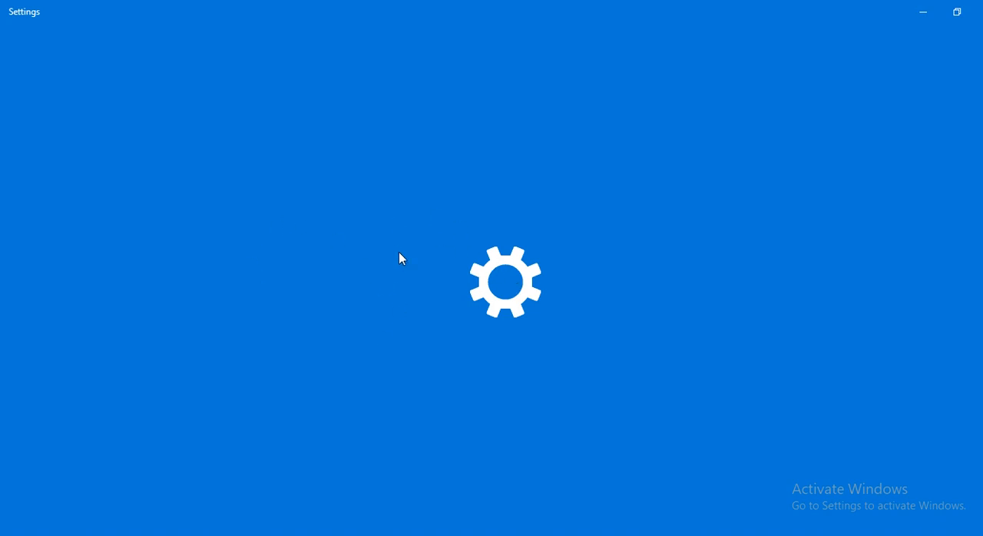
{"action": "mouse_move", "coordinate": [411, 362]}
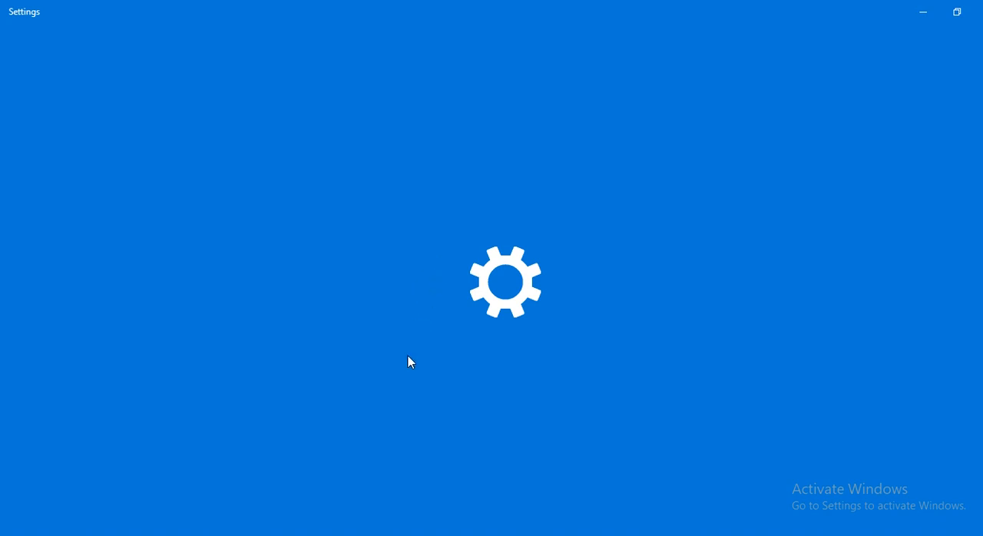
{"action": "mouse_move", "coordinate": [343, 304]}
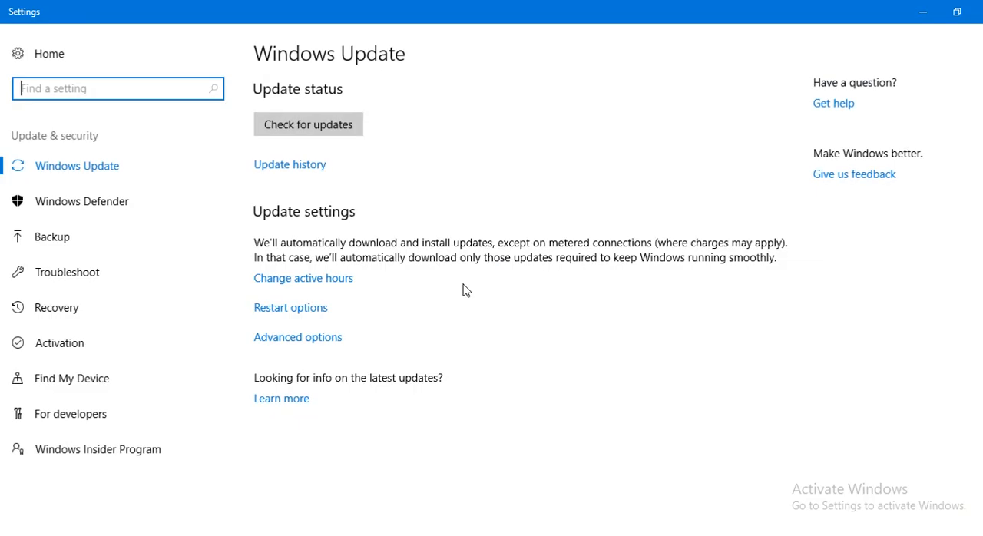
{"action": "left_click", "coordinate": [307, 123]}
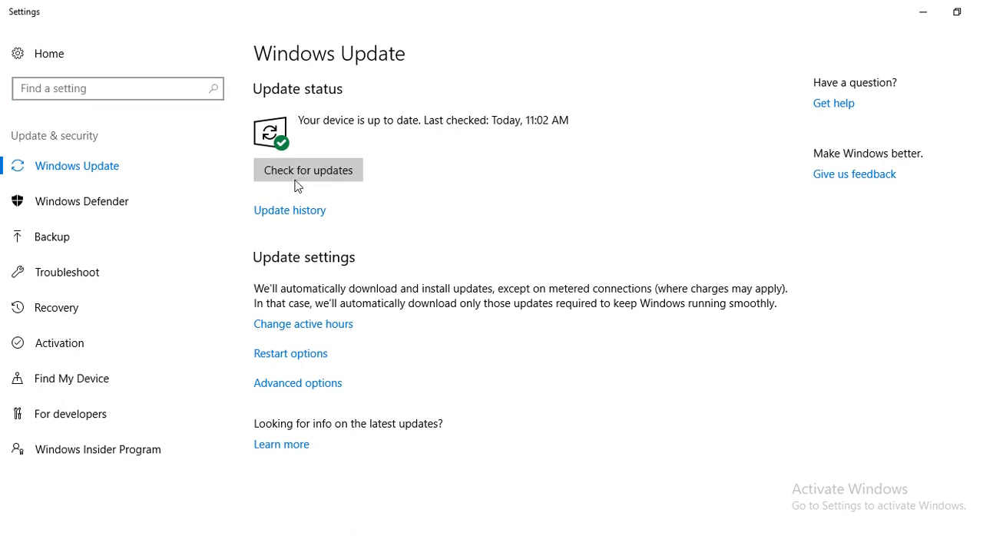
{"action": "mouse_move", "coordinate": [539, 119]}
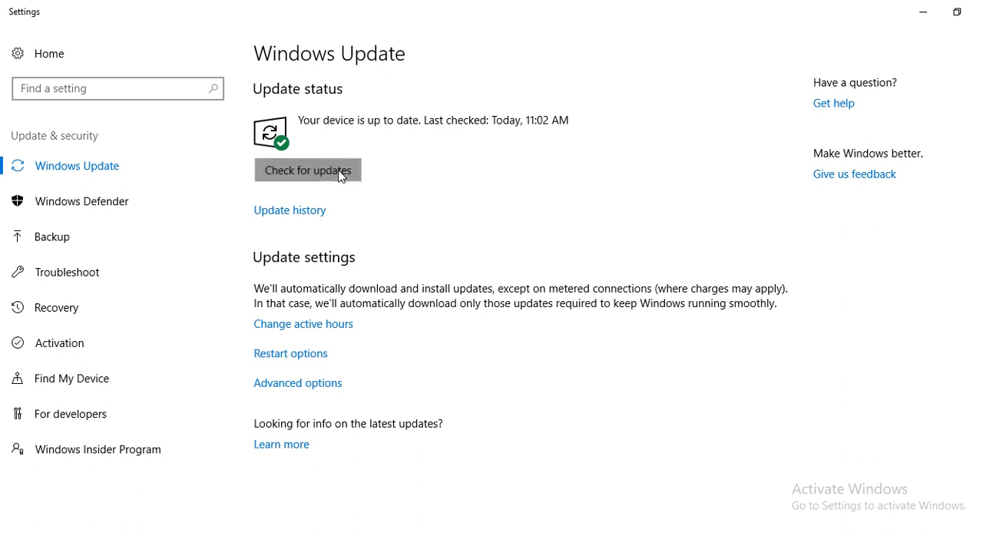
Step: Run a fresh Windows Update check for new updates
{"action": "left_click", "coordinate": [307, 170]}
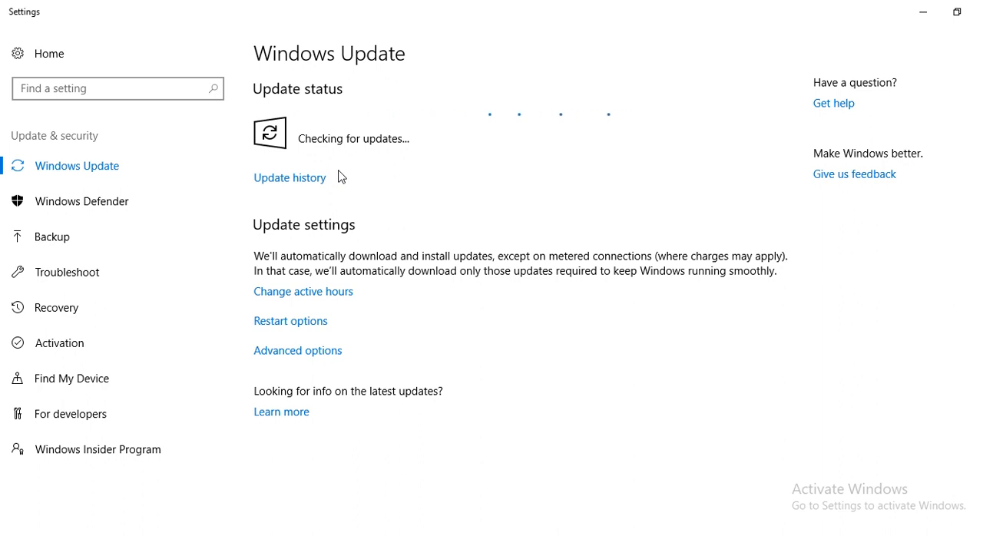
{"action": "mouse_move", "coordinate": [513, 19]}
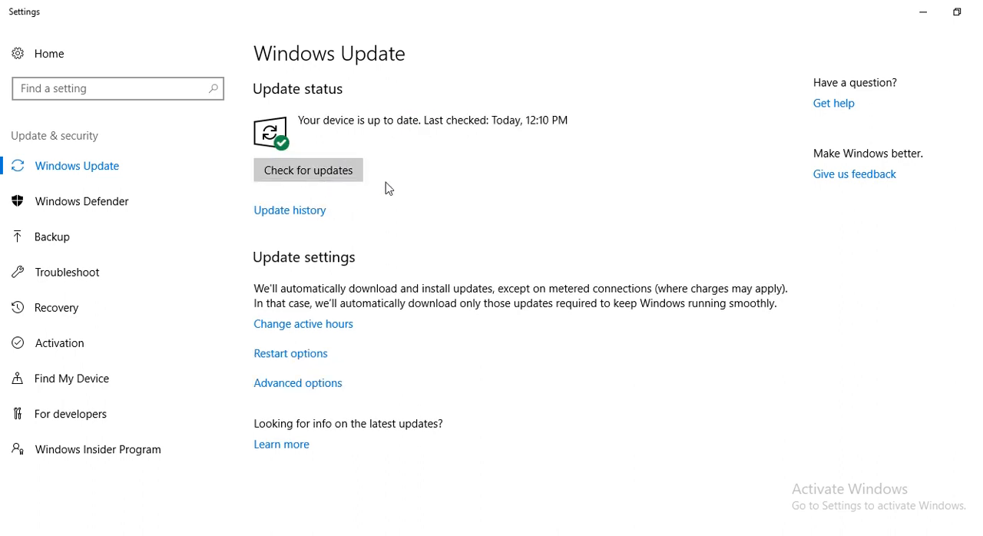
{"action": "mouse_move", "coordinate": [441, 139]}
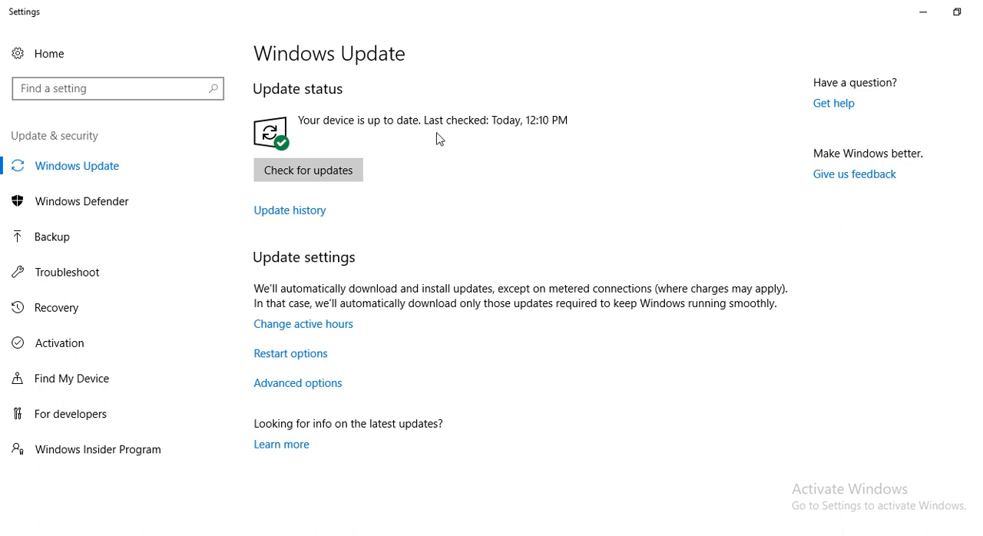
{"action": "mouse_move", "coordinate": [514, 123]}
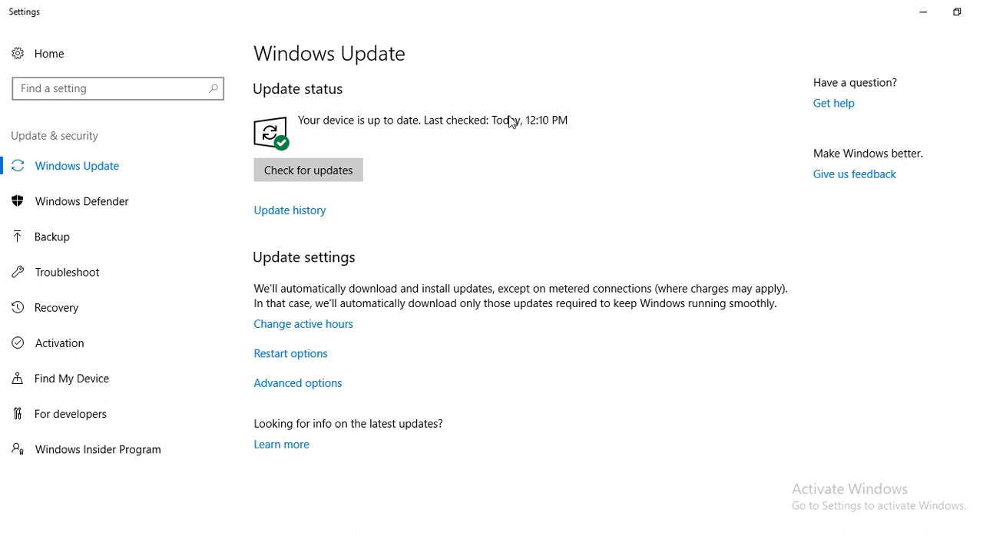
{"action": "mouse_move", "coordinate": [359, 261]}
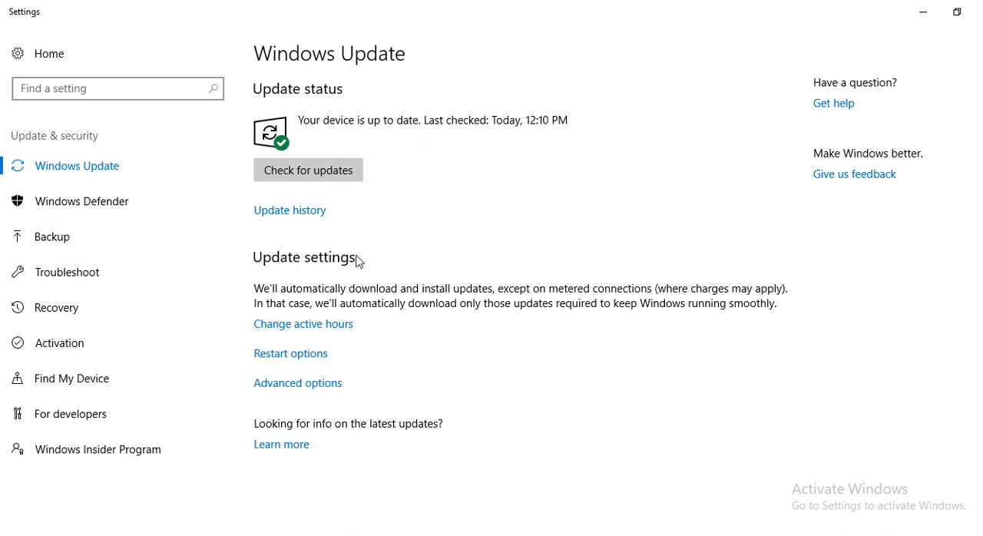
{"action": "mouse_move", "coordinate": [507, 210]}
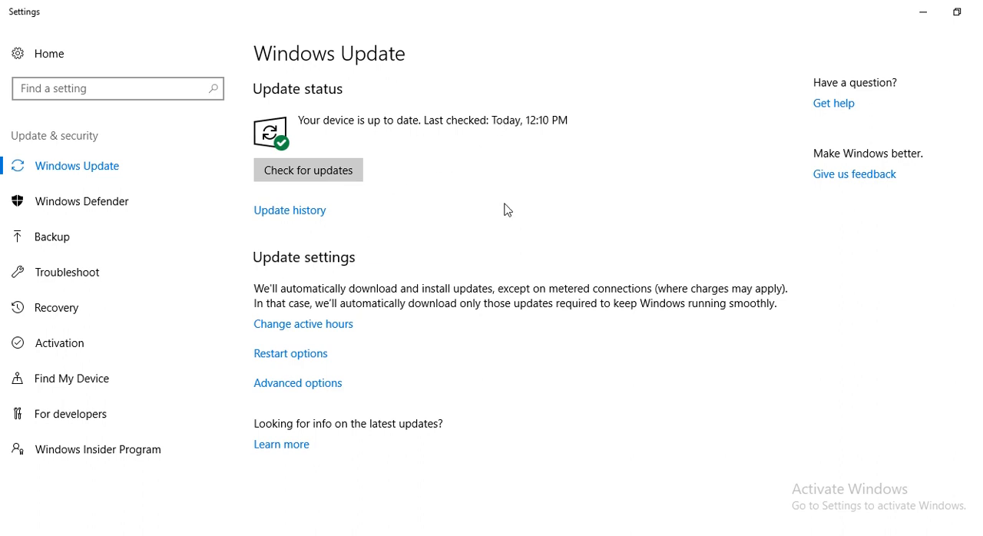
{"action": "mouse_move", "coordinate": [654, 221]}
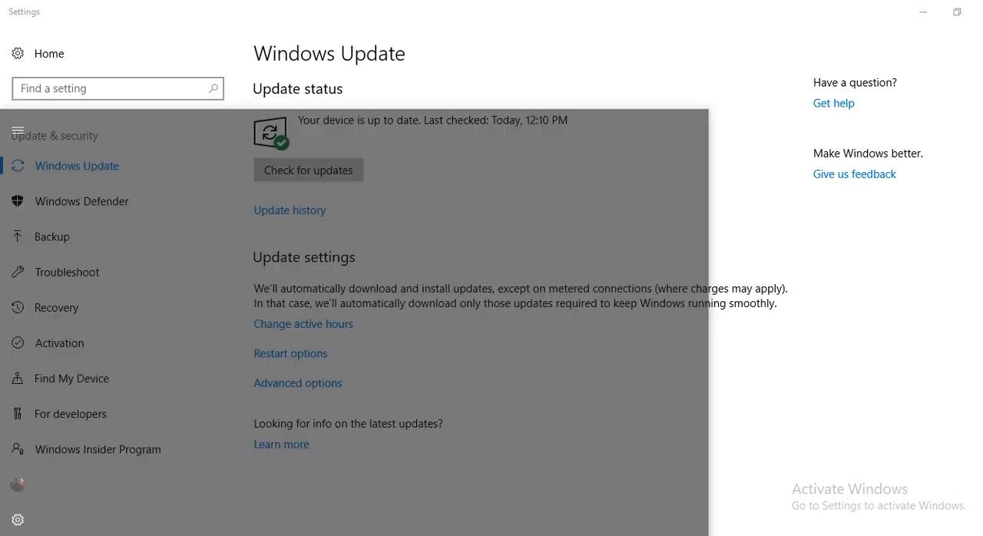
Step: Navigate to Apps & features to see the installed apps list
{"action": "left_click", "coordinate": [17, 94]}
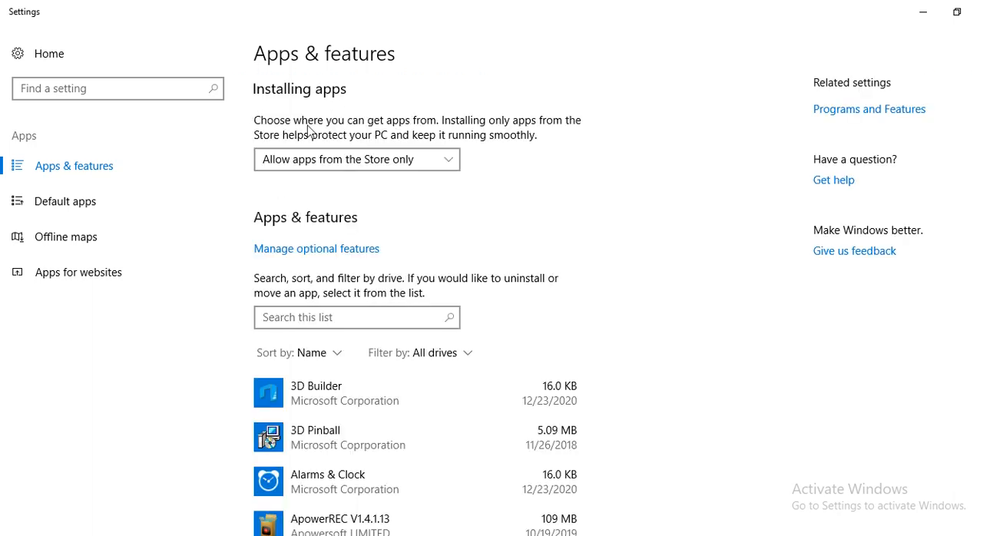
{"action": "mouse_move", "coordinate": [367, 128]}
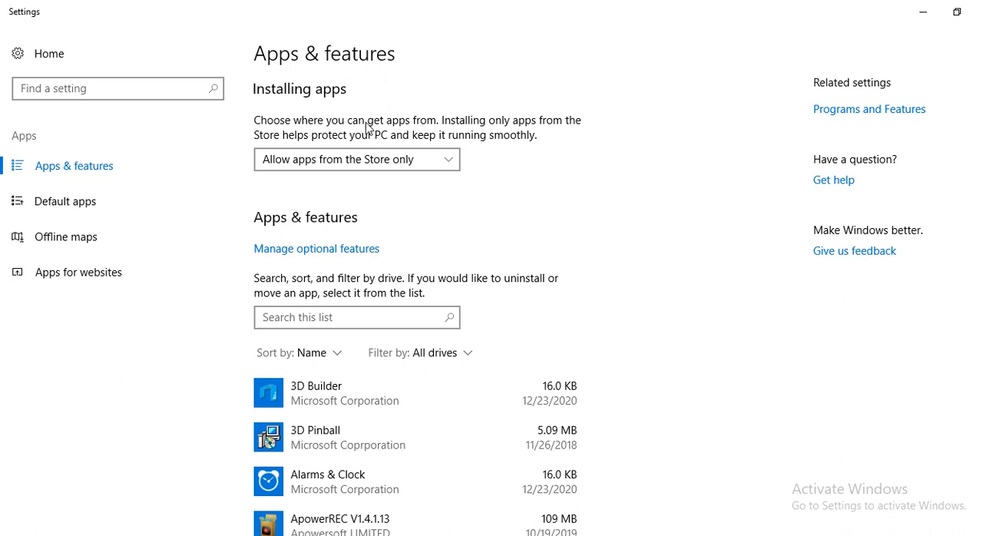
{"action": "mouse_move", "coordinate": [383, 152]}
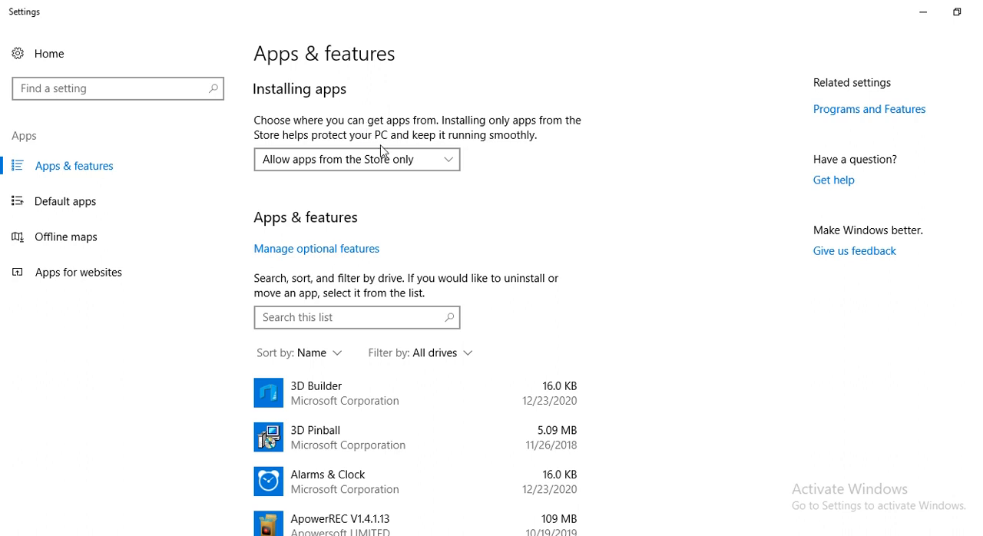
{"action": "mouse_move", "coordinate": [414, 158]}
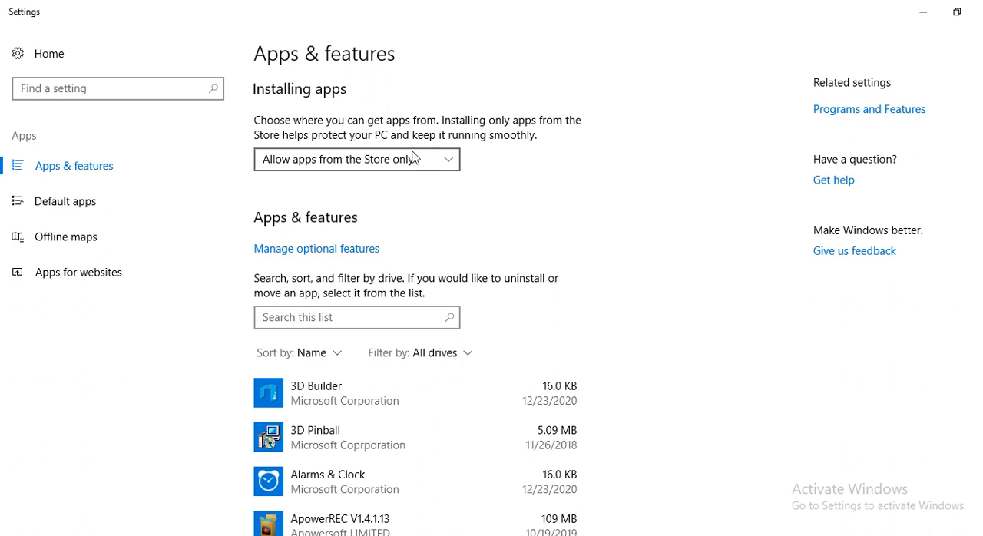
{"action": "mouse_move", "coordinate": [305, 177]}
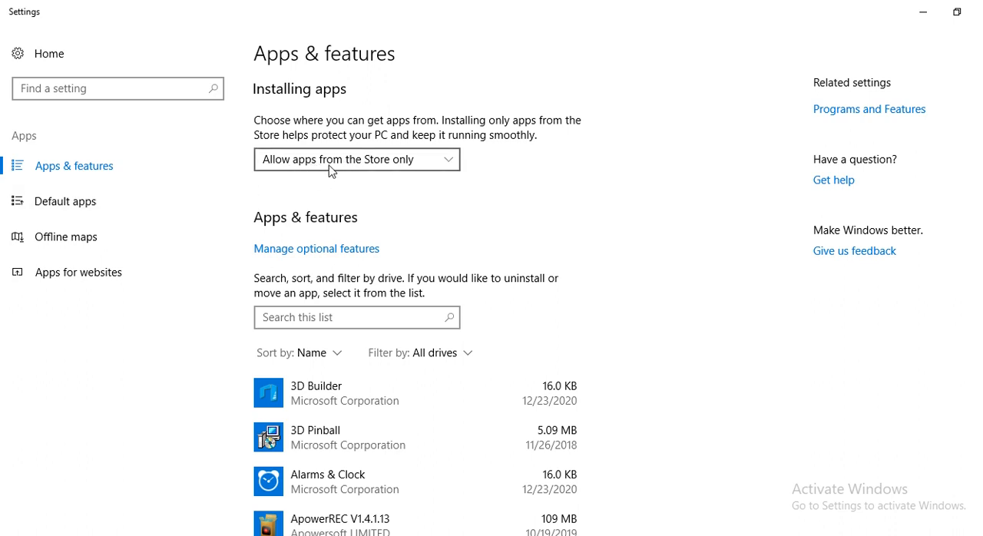
Step: Set the Installing apps choice to 'Allow apps from anywhere'
{"action": "left_click", "coordinate": [356, 159]}
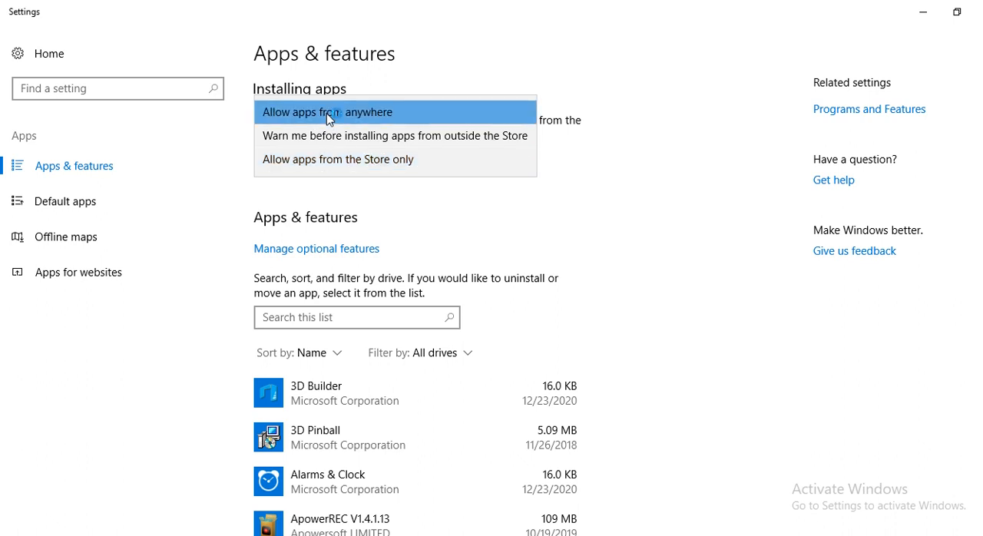
{"action": "left_click", "coordinate": [328, 113]}
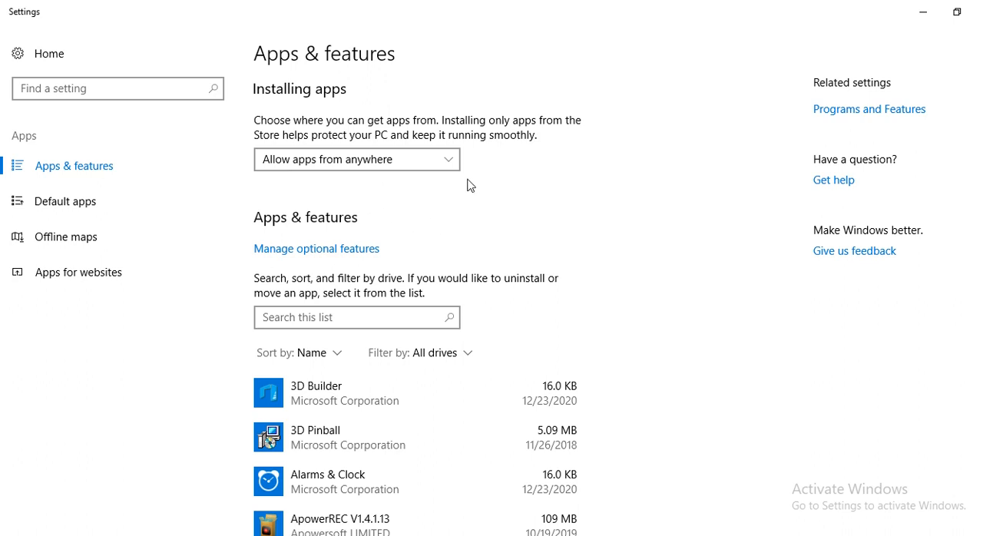
{"action": "mouse_move", "coordinate": [585, 146]}
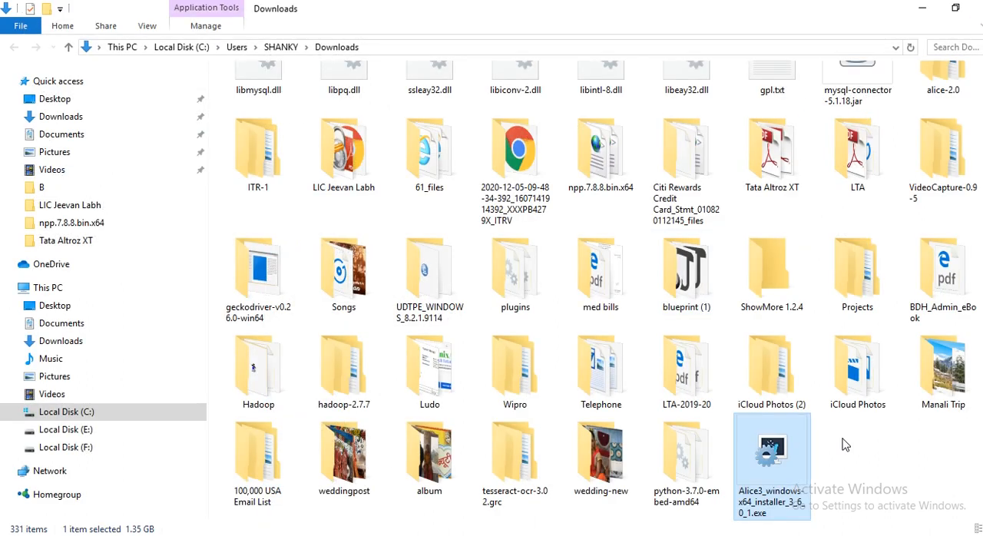
{"action": "mouse_move", "coordinate": [761, 471]}
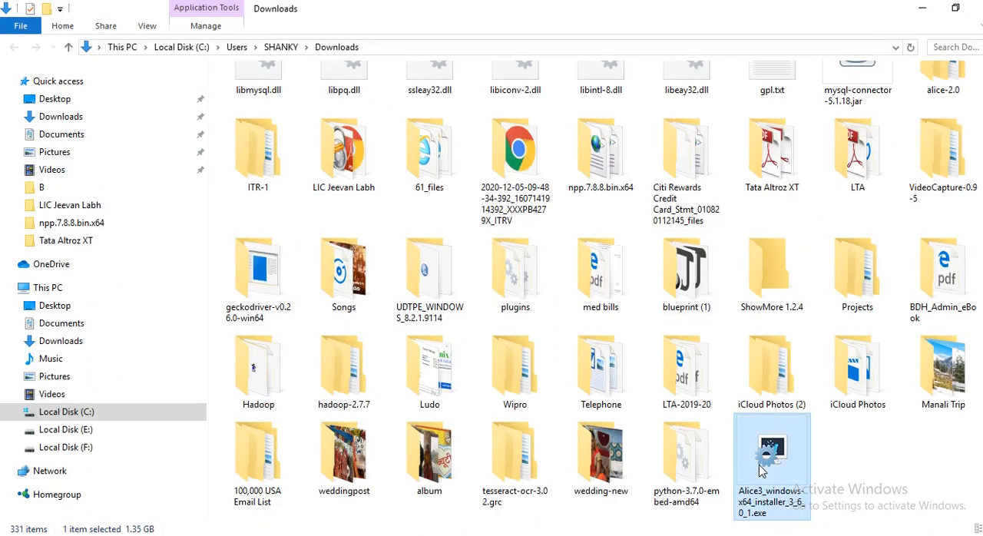
{"action": "right_click", "coordinate": [772, 465]}
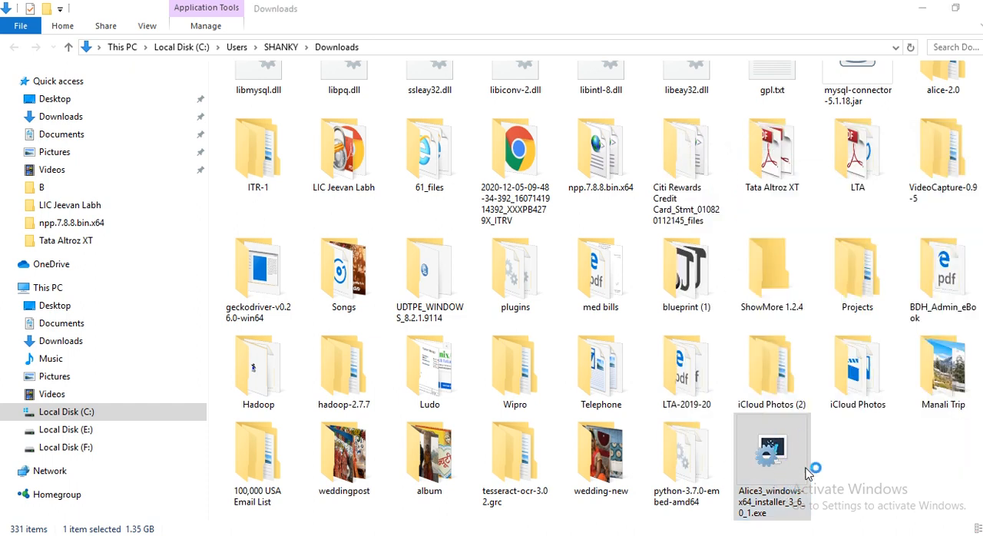
{"action": "mouse_move", "coordinate": [707, 355]}
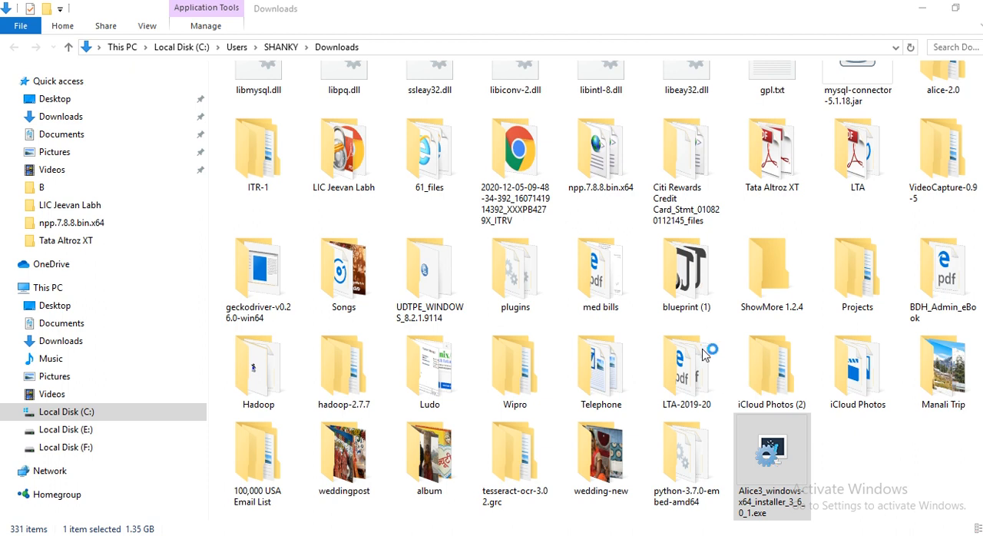
{"action": "mouse_move", "coordinate": [757, 402]}
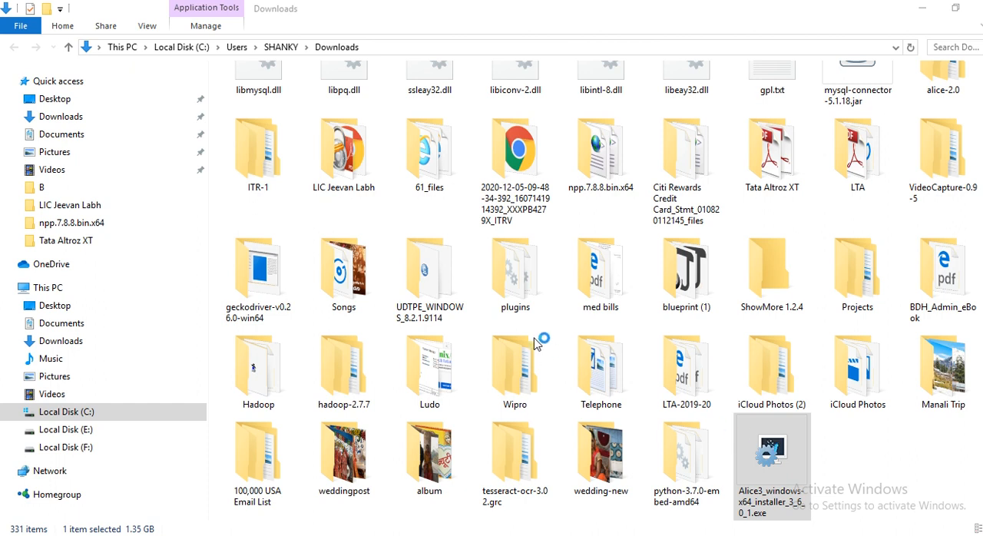
{"action": "mouse_move", "coordinate": [761, 469]}
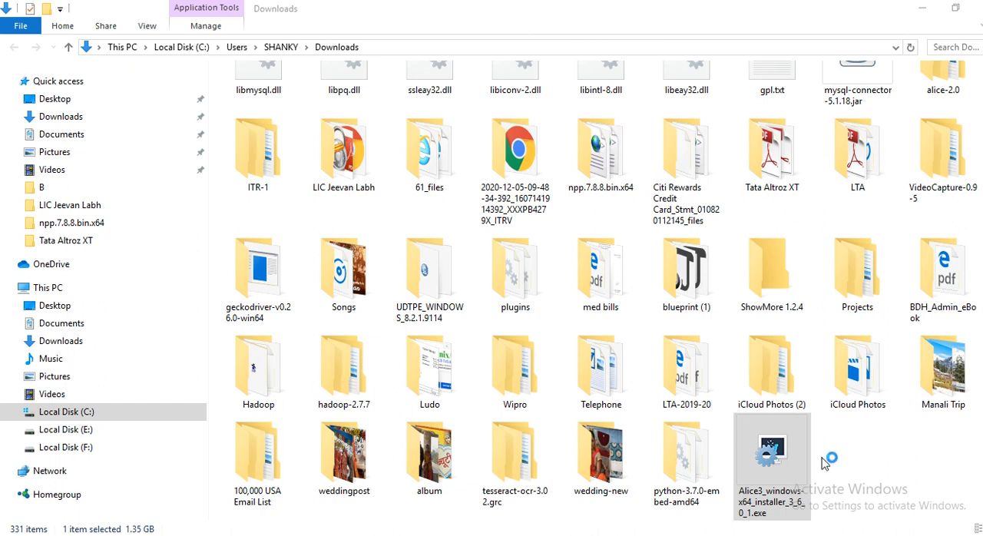
{"action": "mouse_move", "coordinate": [660, 452]}
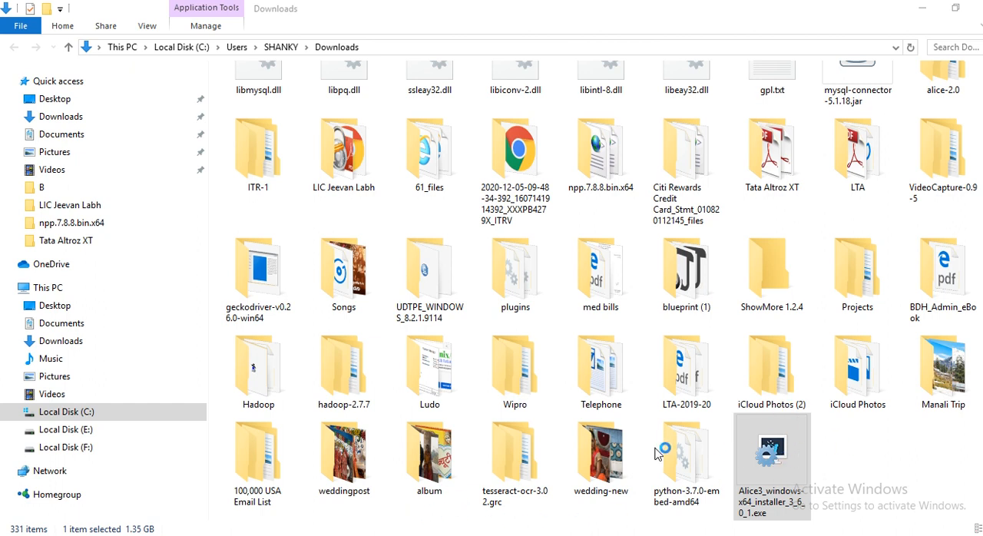
{"action": "mouse_move", "coordinate": [807, 460]}
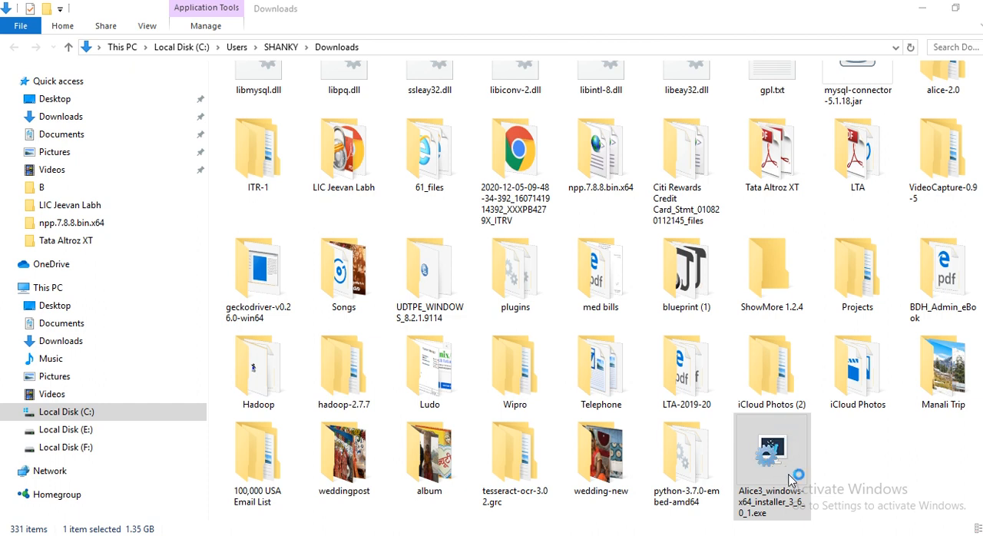
{"action": "mouse_move", "coordinate": [761, 454]}
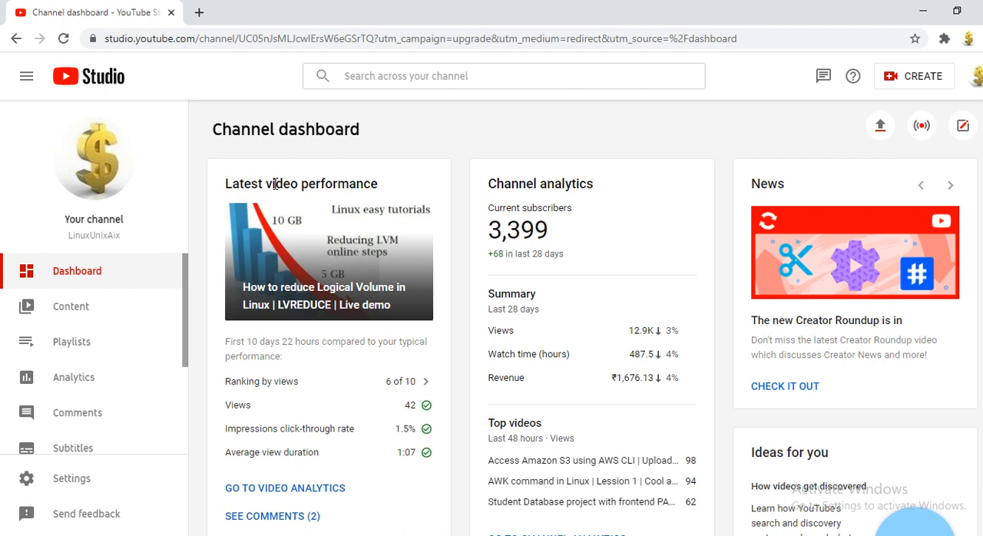
{"action": "mouse_move", "coordinate": [496, 219]}
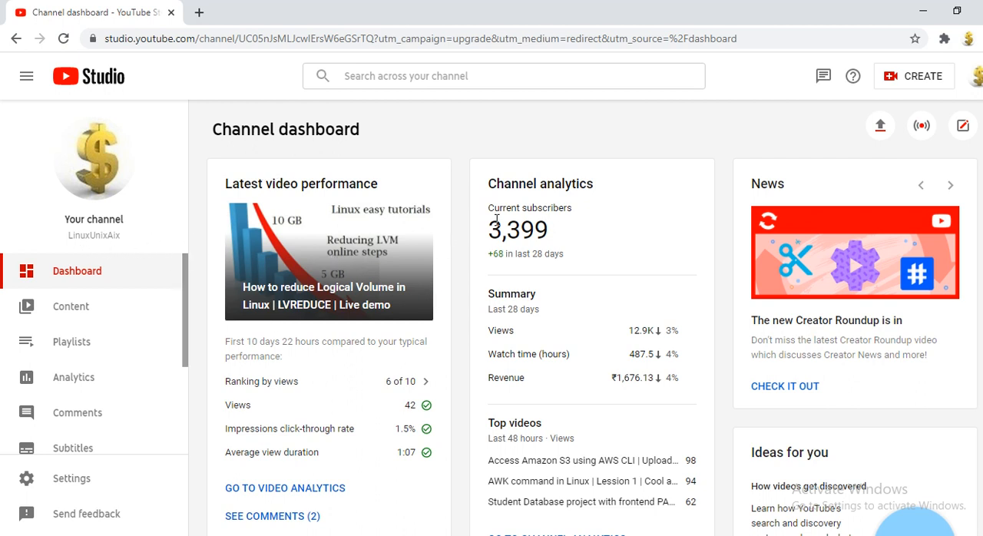
{"action": "mouse_move", "coordinate": [511, 237]}
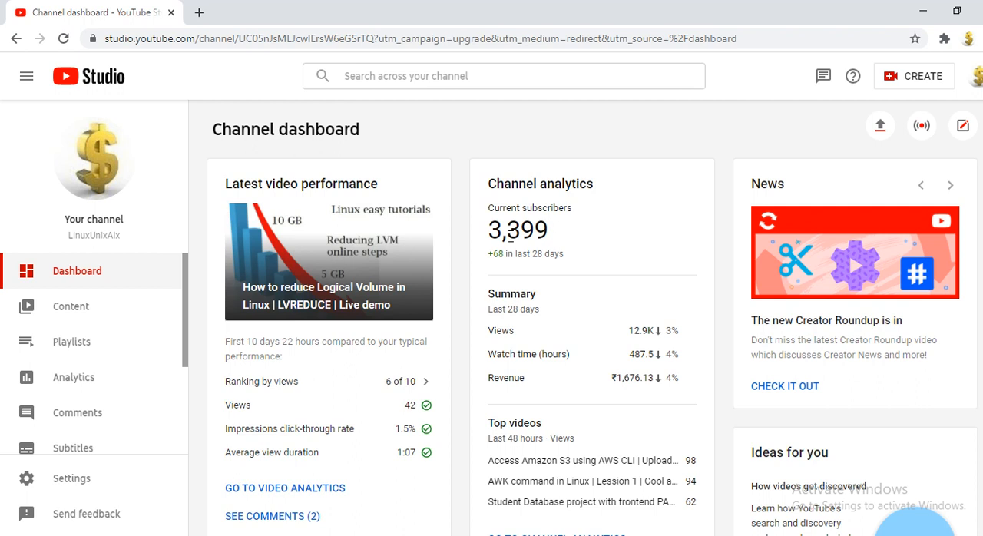
{"action": "mouse_move", "coordinate": [503, 290]}
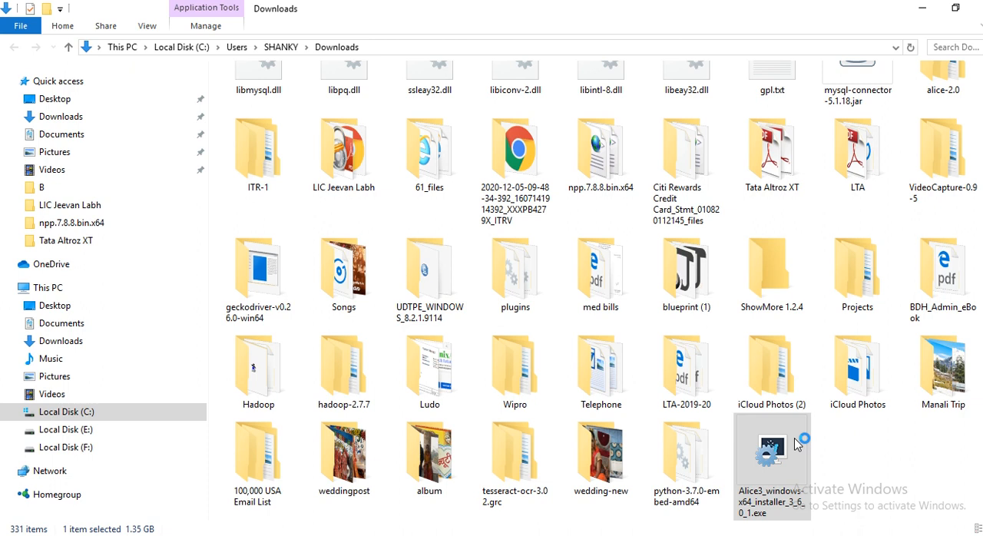
{"action": "mouse_move", "coordinate": [801, 468]}
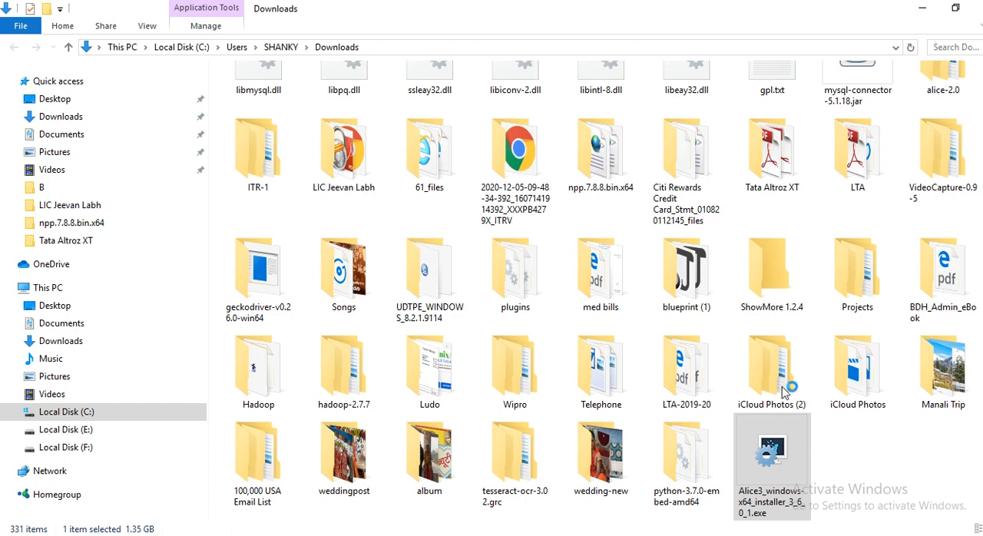
{"action": "mouse_move", "coordinate": [755, 254]}
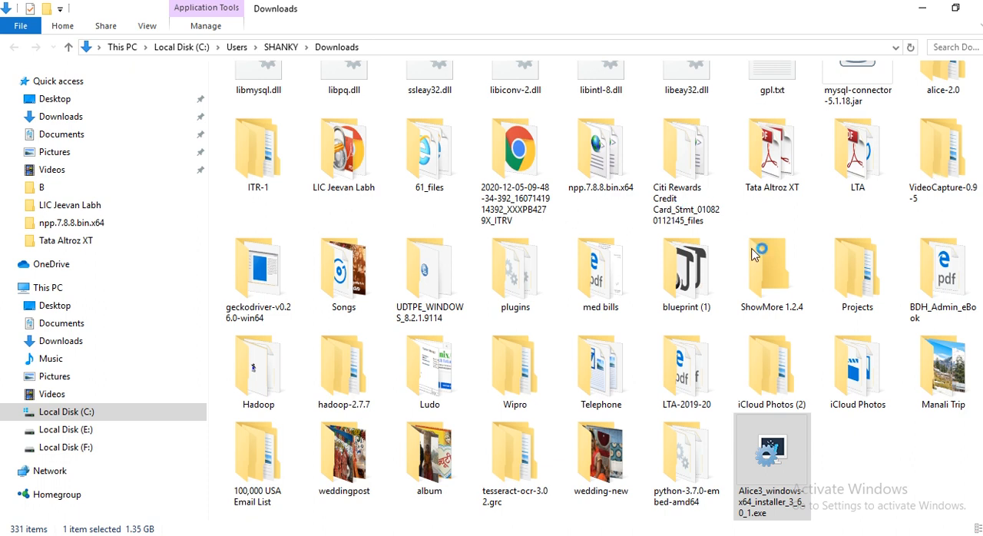